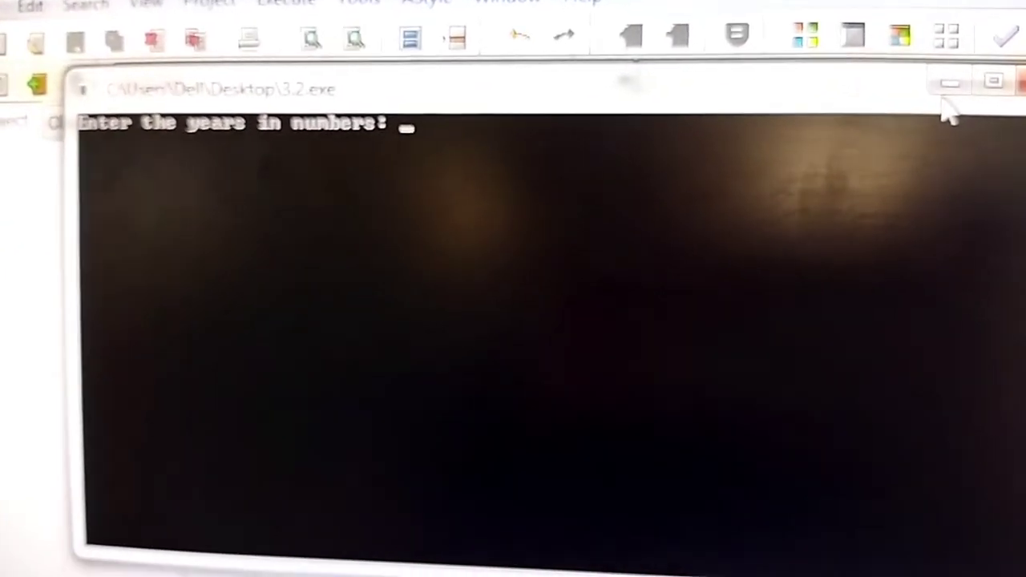
# - Enter the year 2013 at the 3.2.exe prompt so the program finishes with return value 0
pyautogui.write('20')
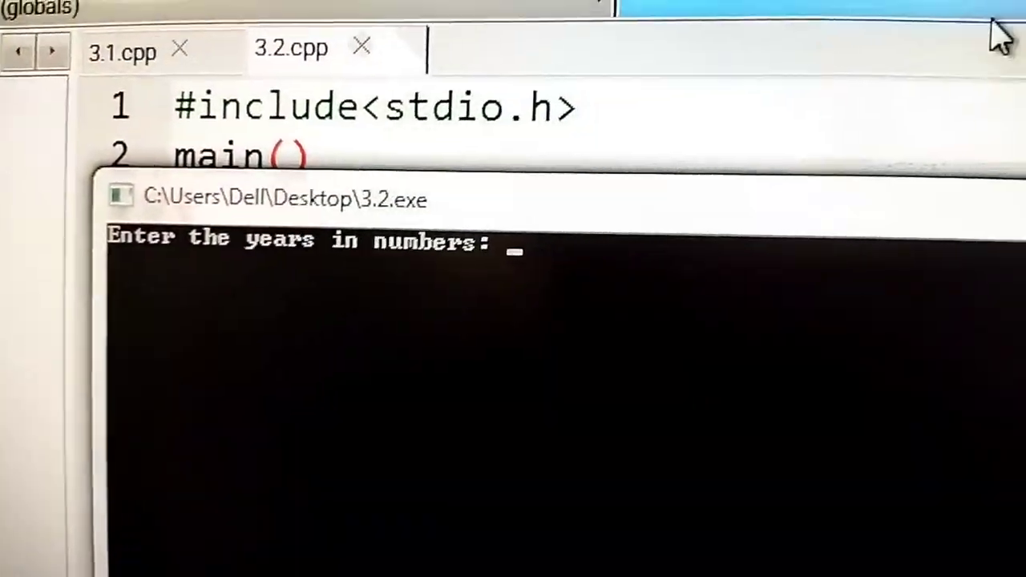
pyautogui.write('2013')
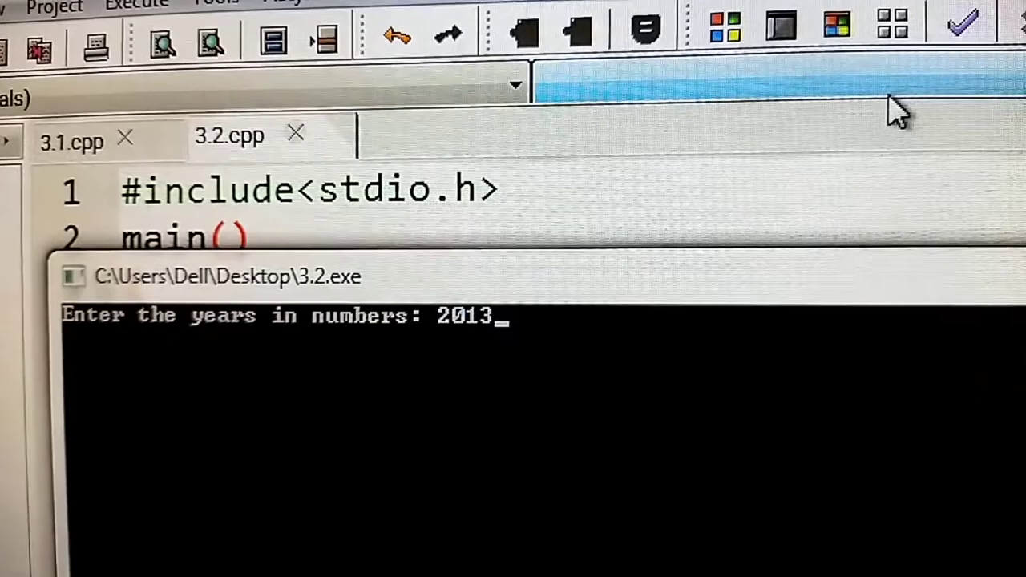
pyautogui.press('enter')
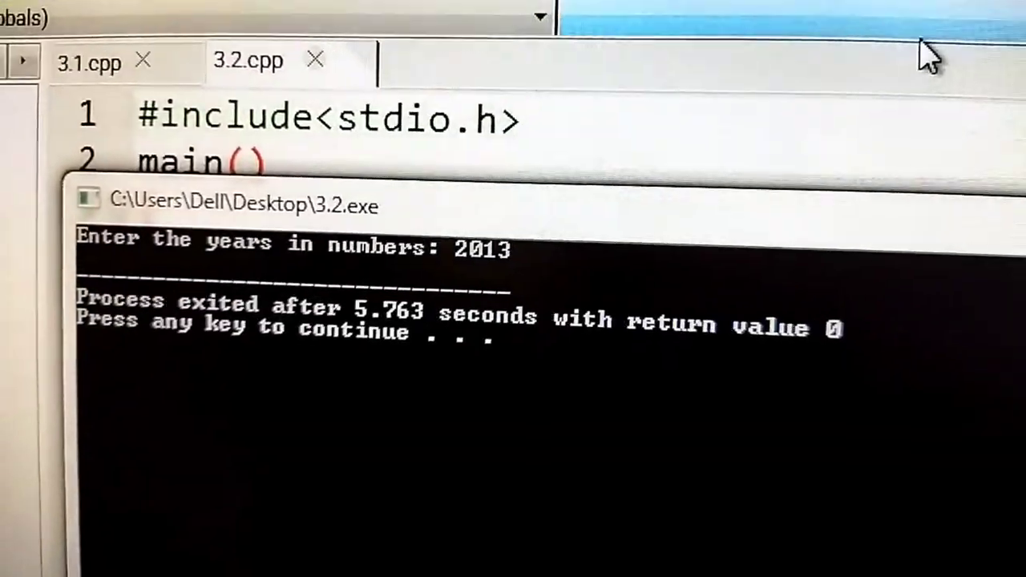